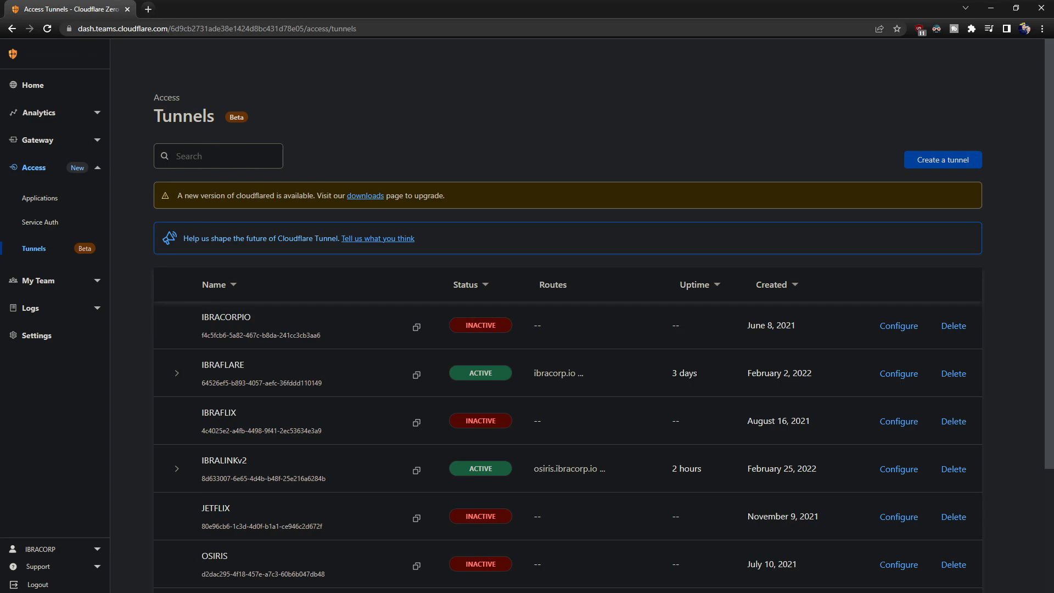
mouse_move(858, 571)
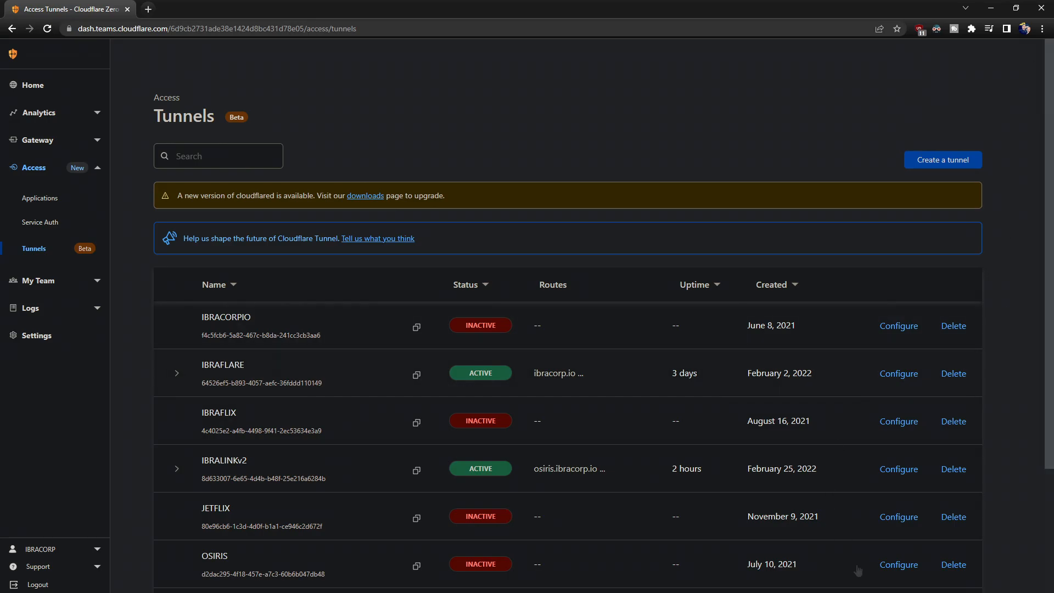
mouse_move(580, 170)
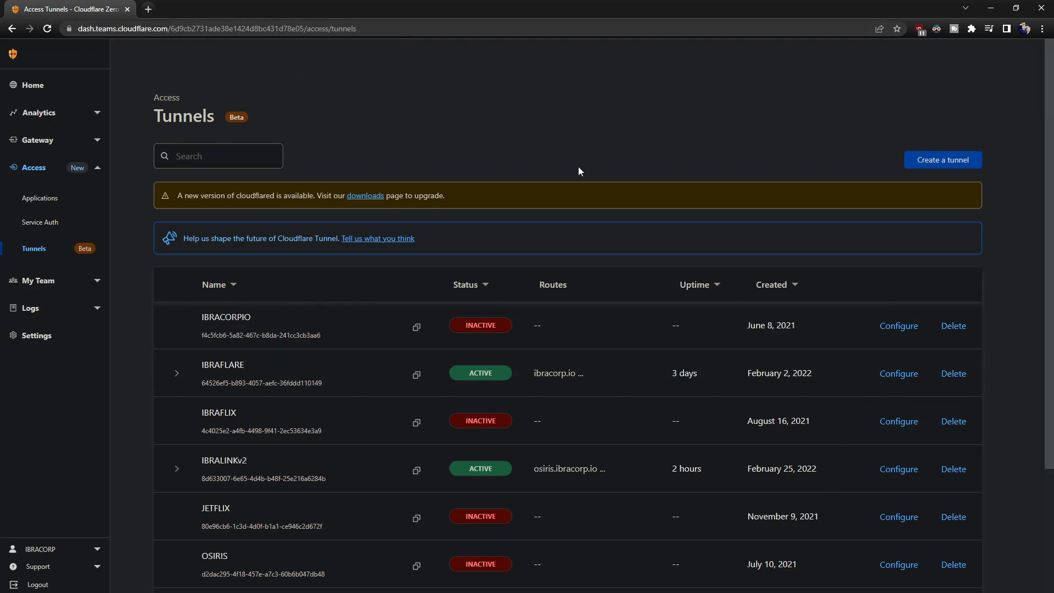
Step: Create and save a new tunnel named IBRAPROXY
scroll("down", 3)
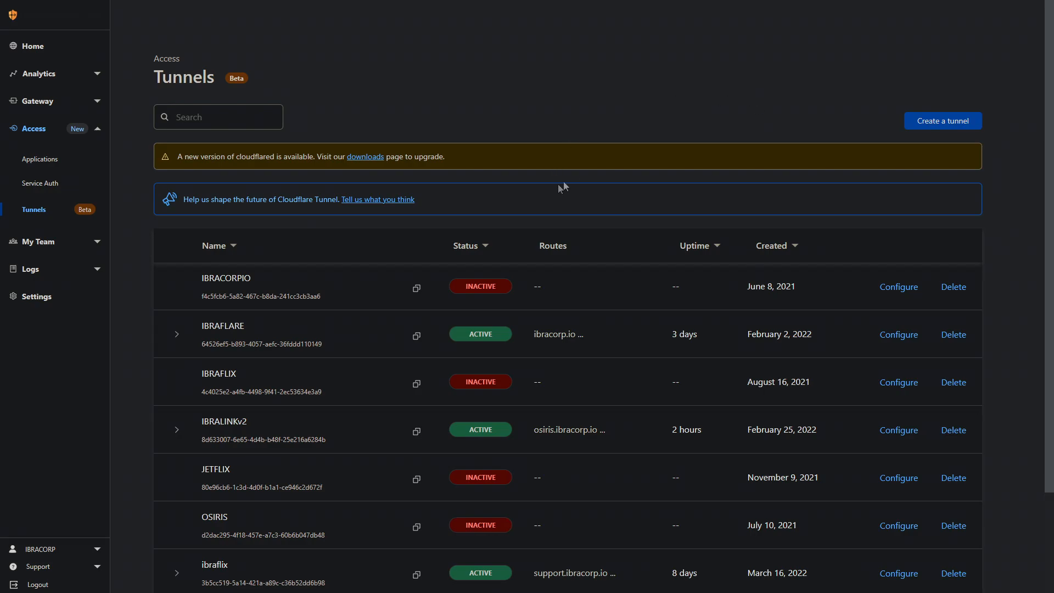
scroll("down", 3)
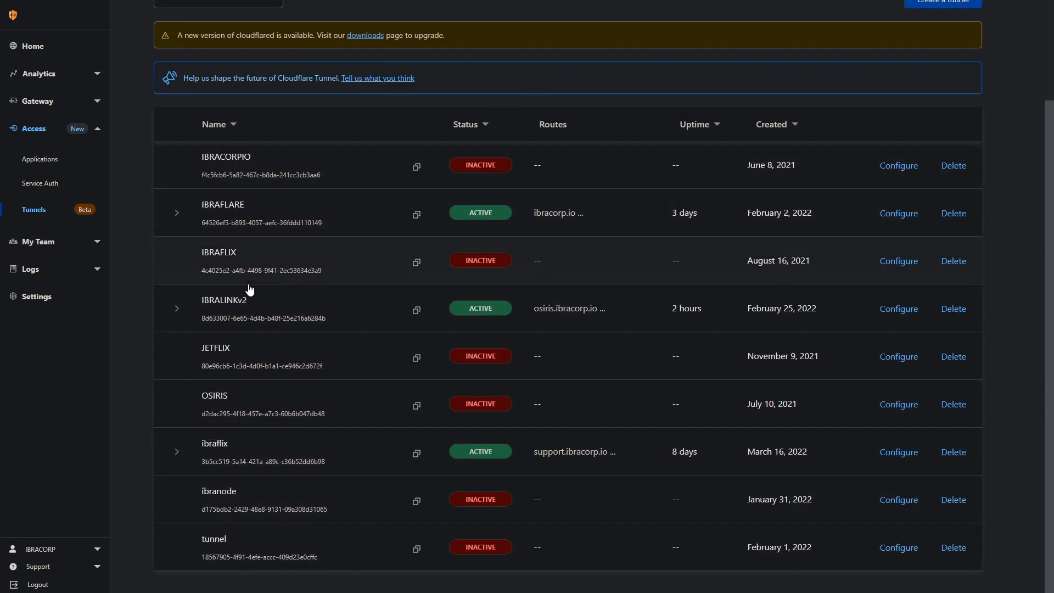
mouse_move(492, 250)
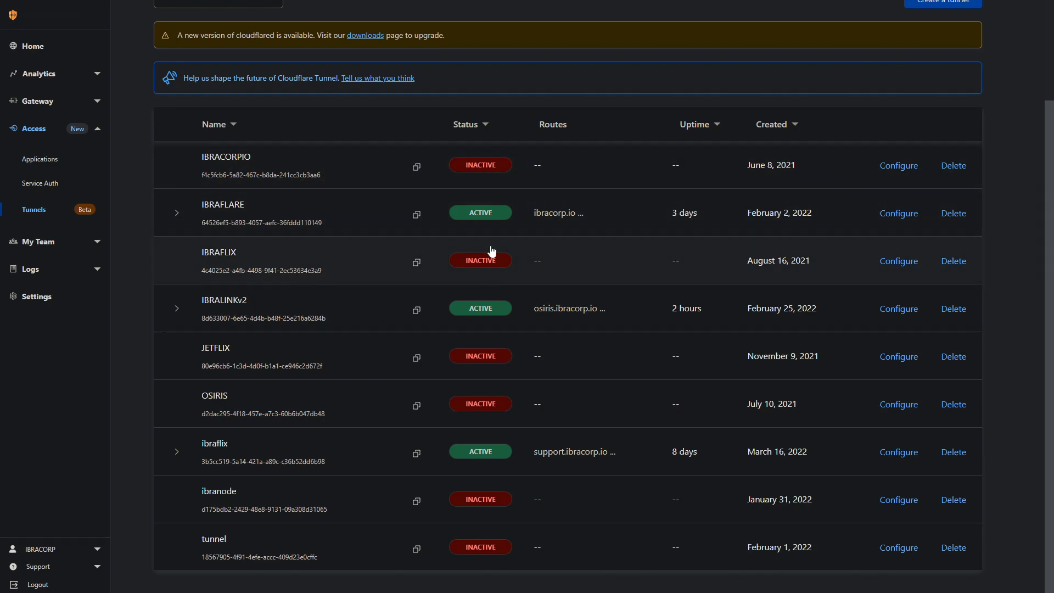
mouse_move(494, 216)
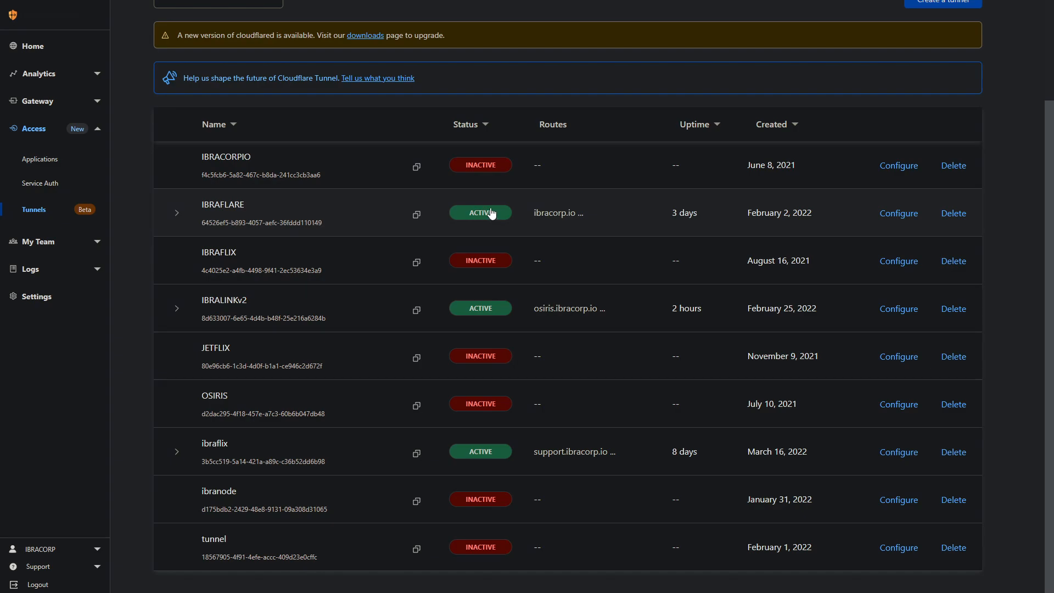
mouse_move(496, 213)
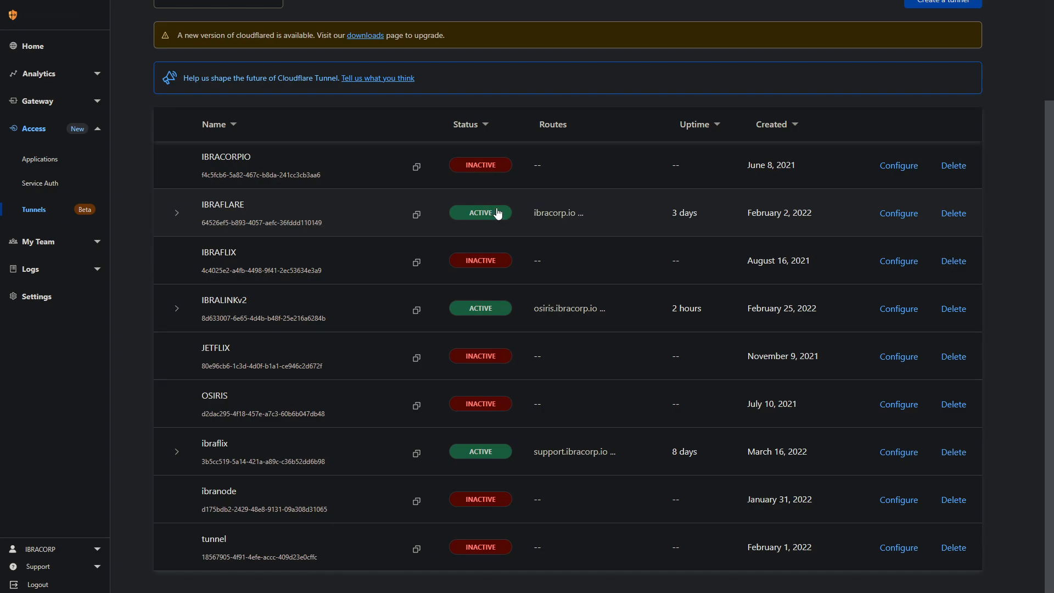
mouse_move(618, 175)
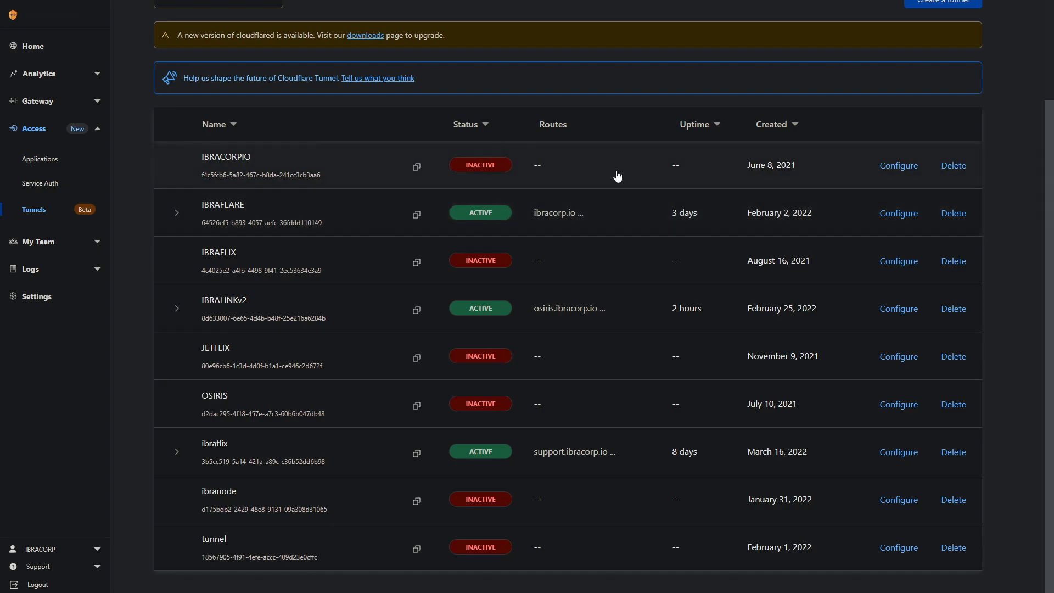
mouse_move(495, 327)
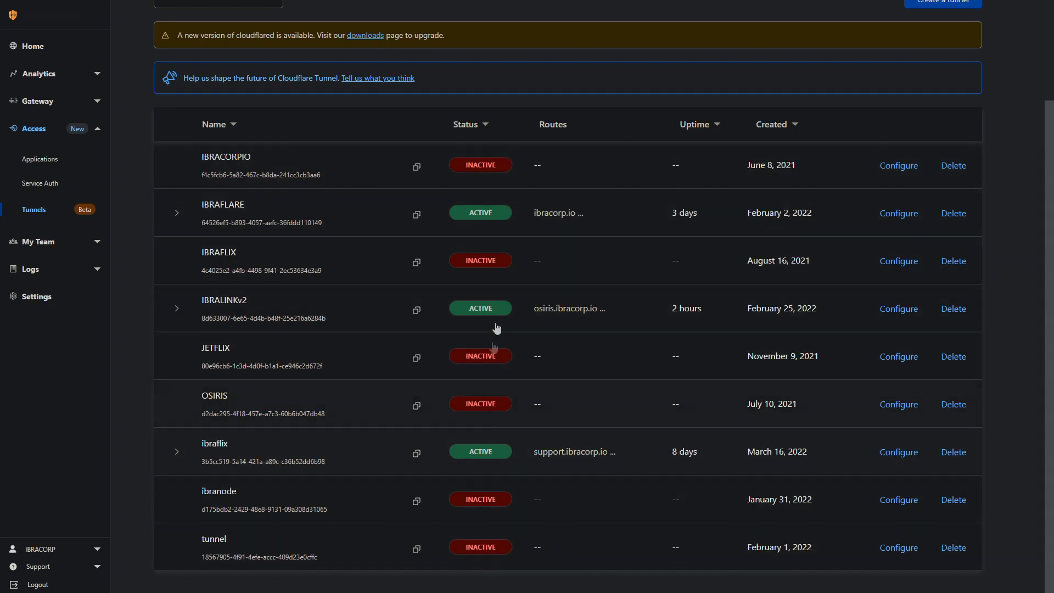
mouse_move(531, 392)
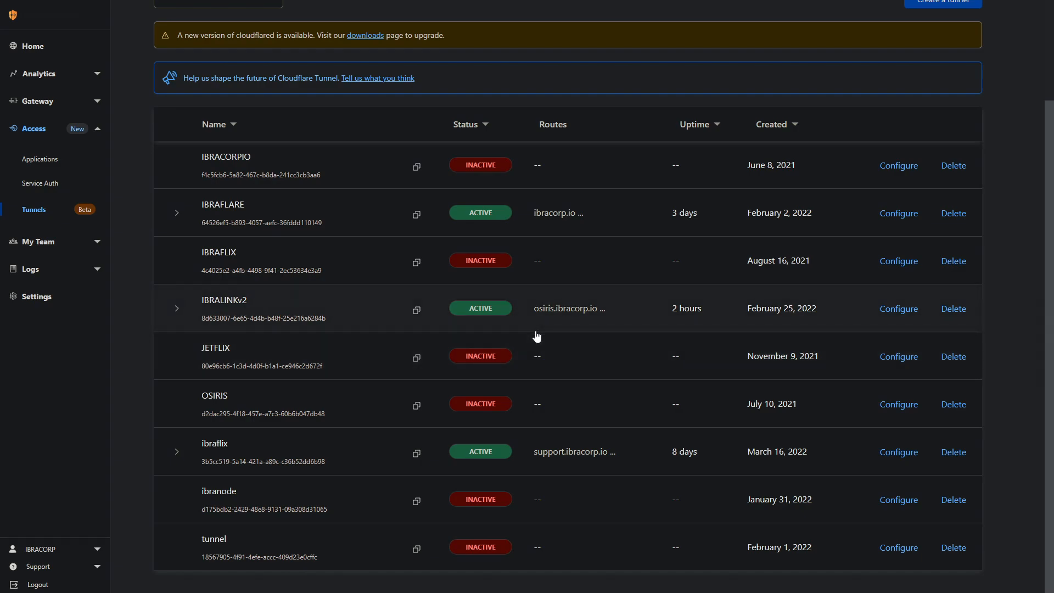
mouse_move(691, 88)
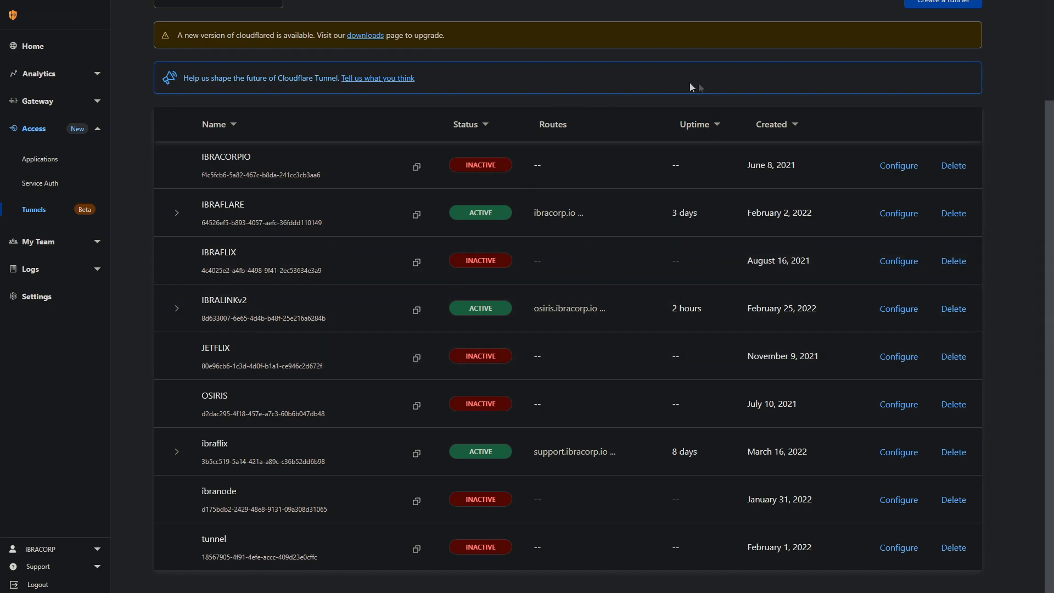
mouse_move(653, 272)
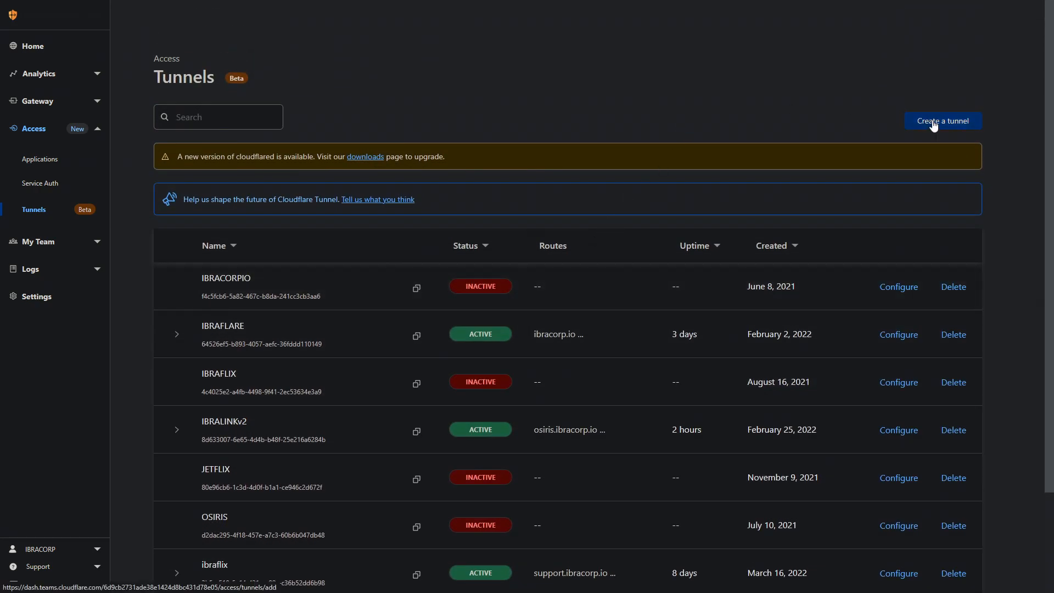
mouse_move(943, 134)
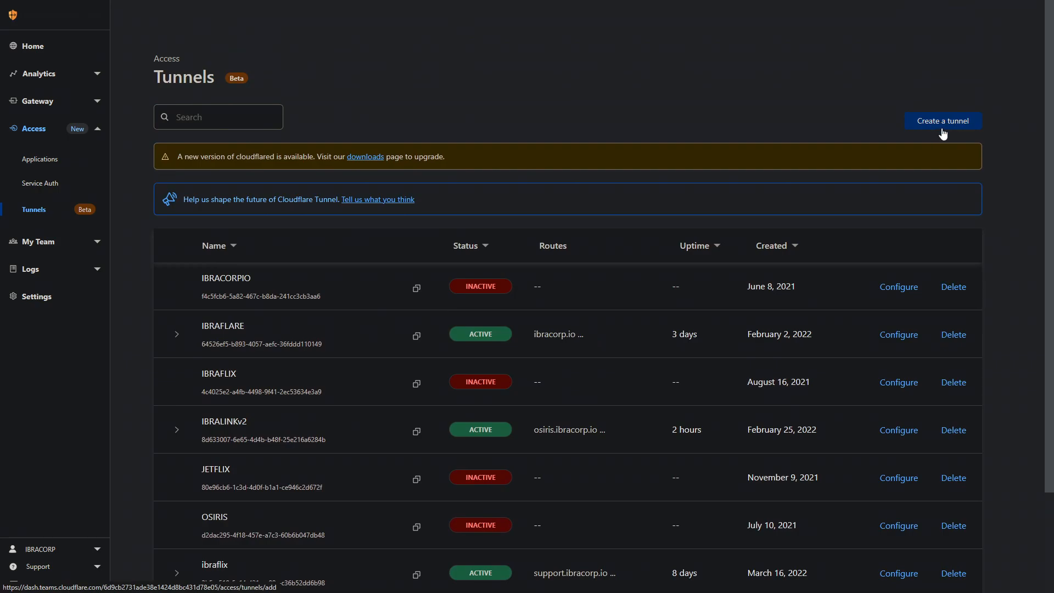
left_click(943, 120)
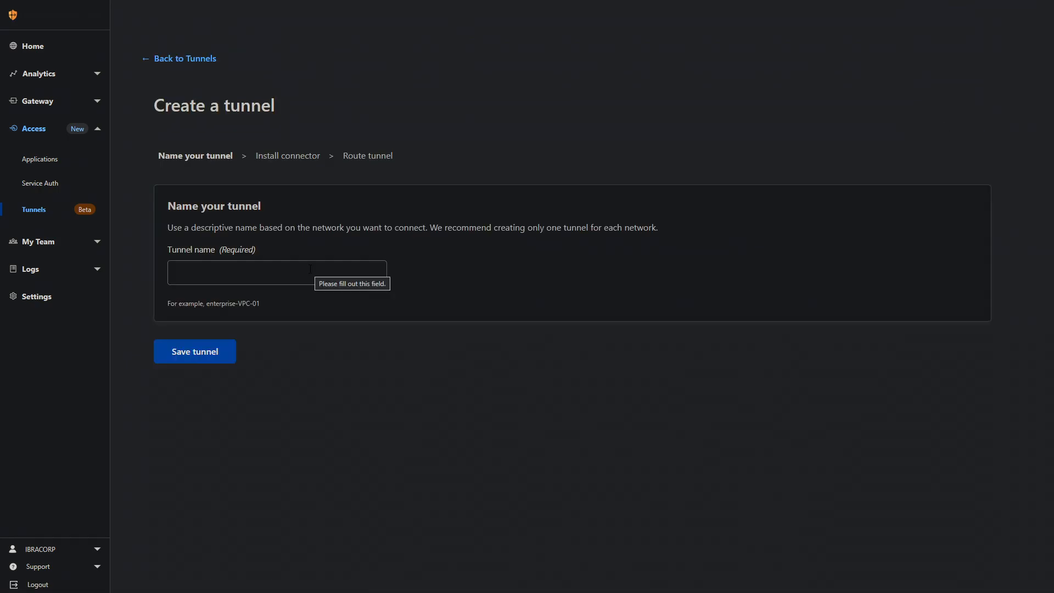
type("IBRAPROXY")
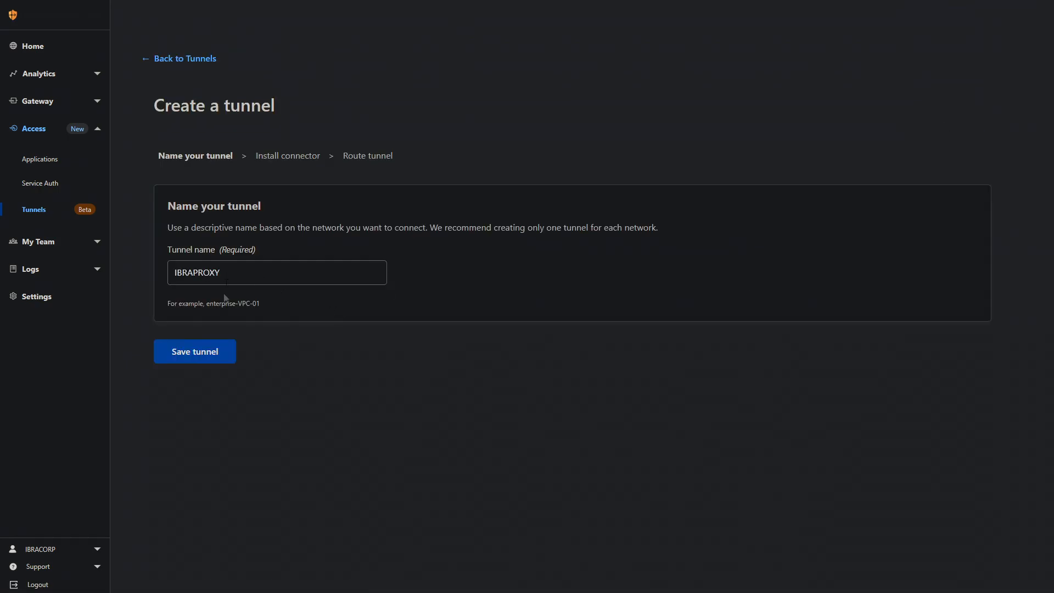
left_click(195, 352)
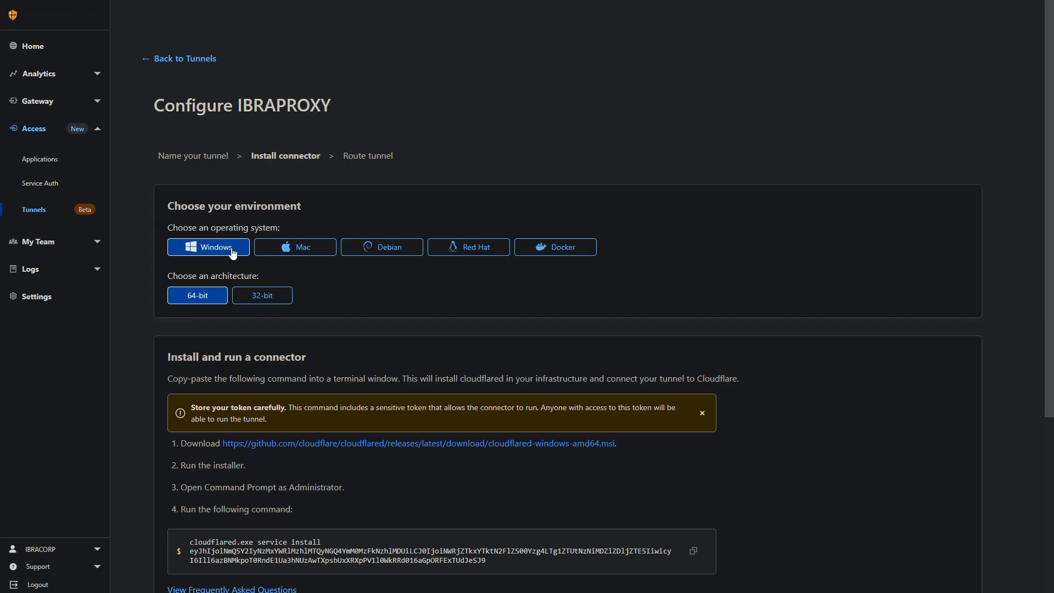
Step: Browse the Mac and Red Hat connector options, then choose Docker as the environment
left_click(295, 247)
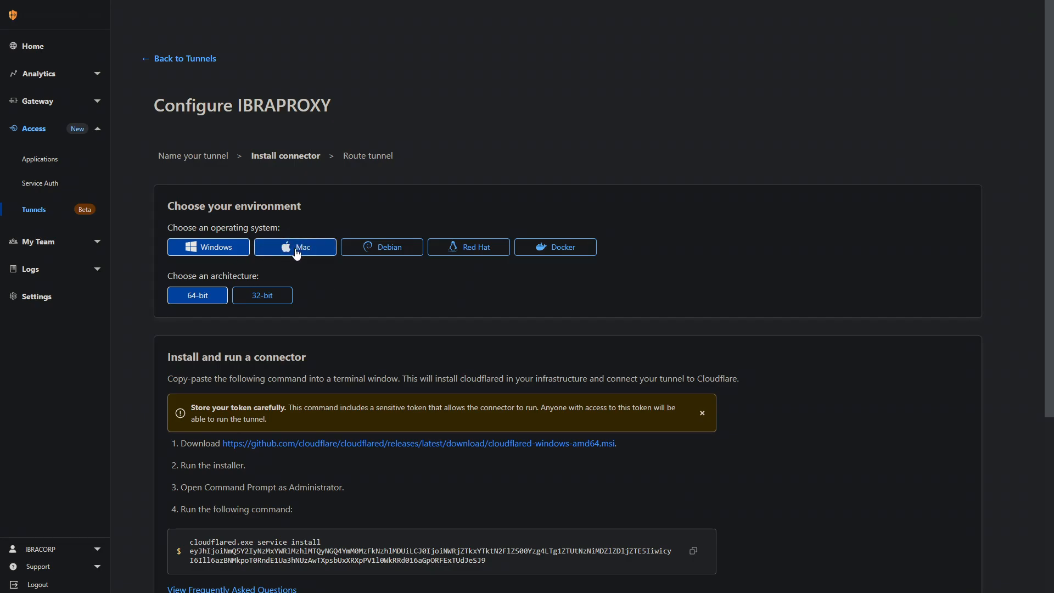
left_click(467, 247)
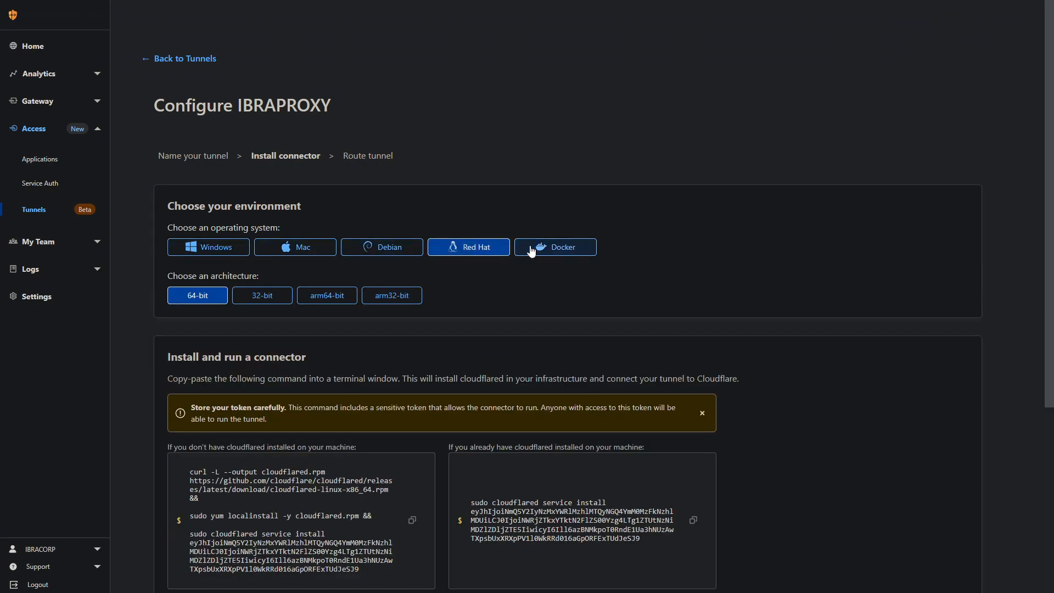
left_click(554, 247)
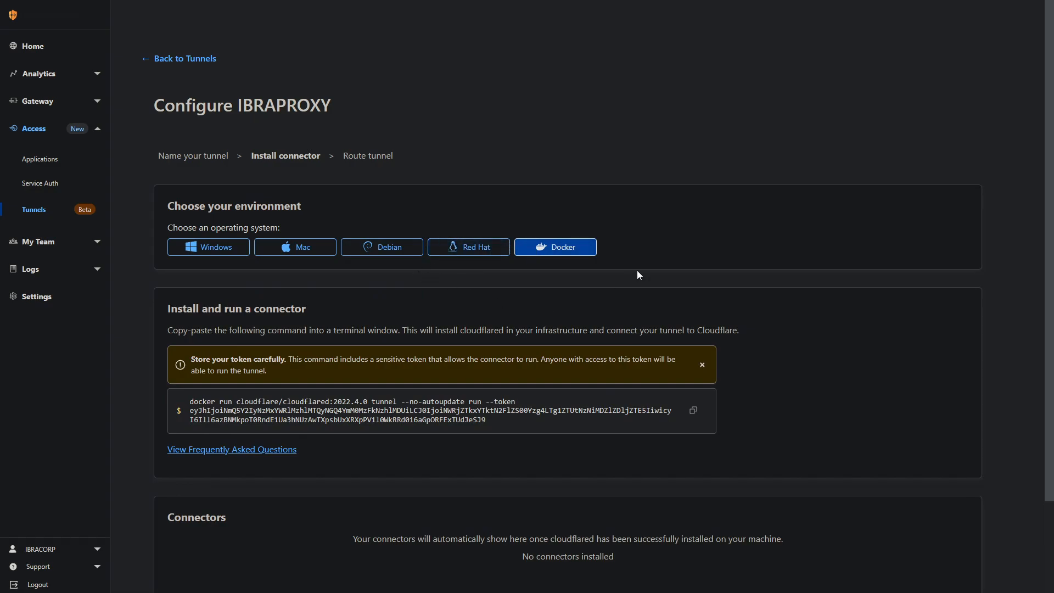
mouse_move(531, 398)
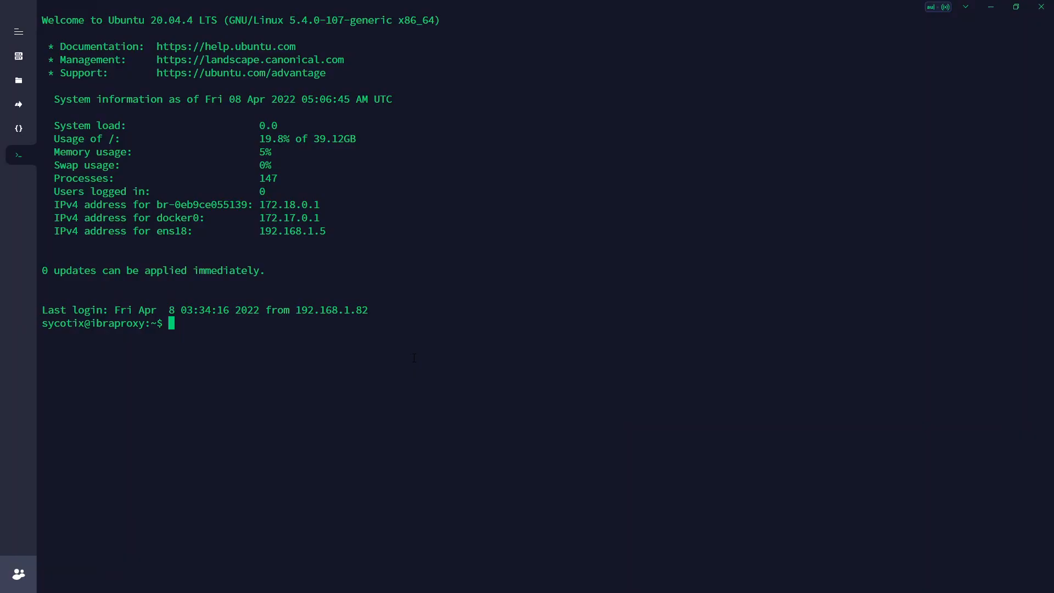
mouse_move(296, 338)
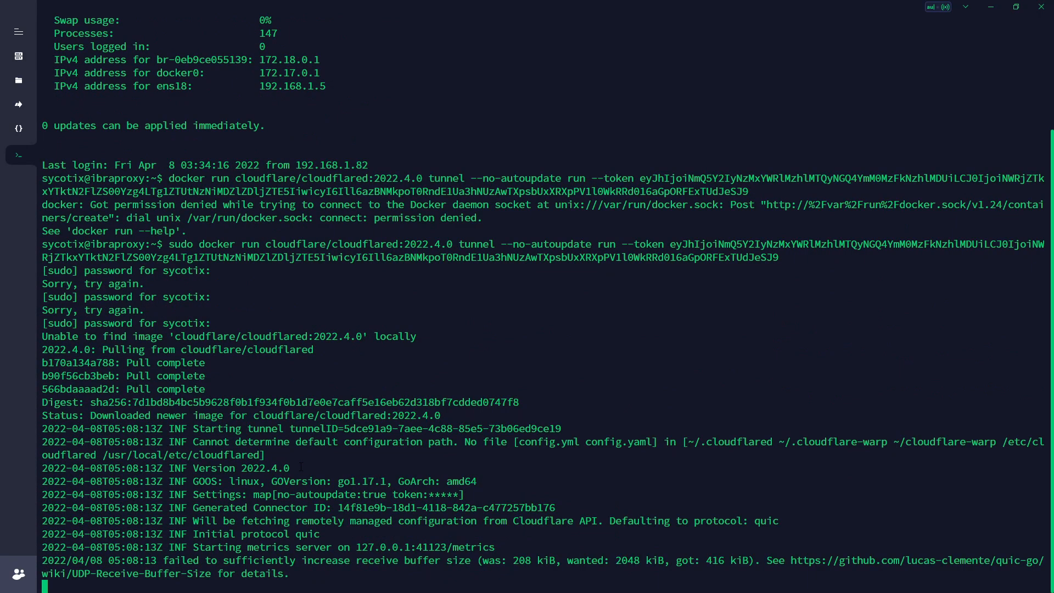
Step: Run the sudo docker run cloudflared command so the connector registers with the tunnel
scroll("down", 3)
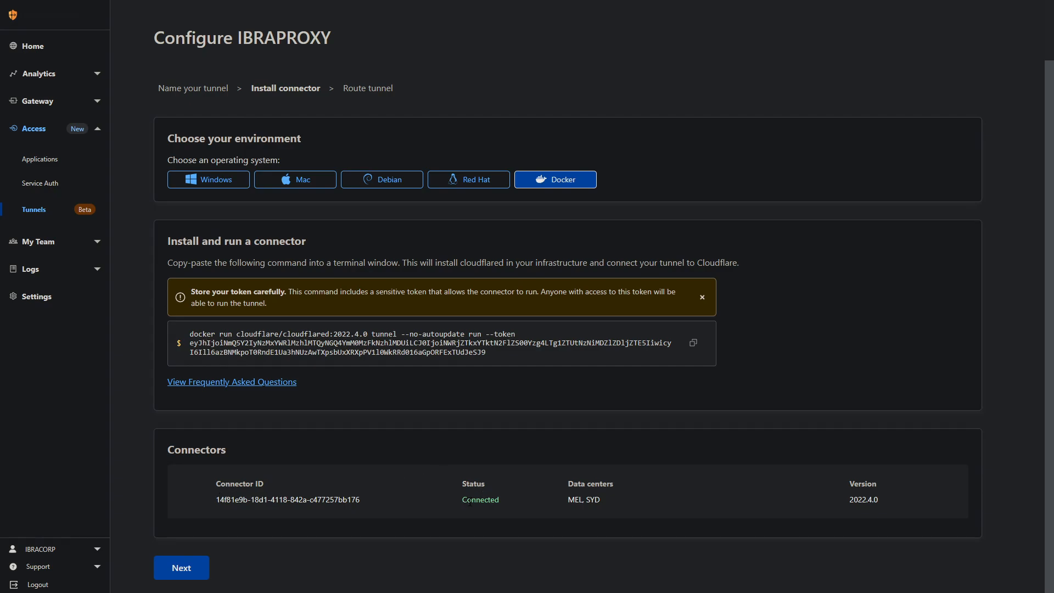
mouse_move(700, 478)
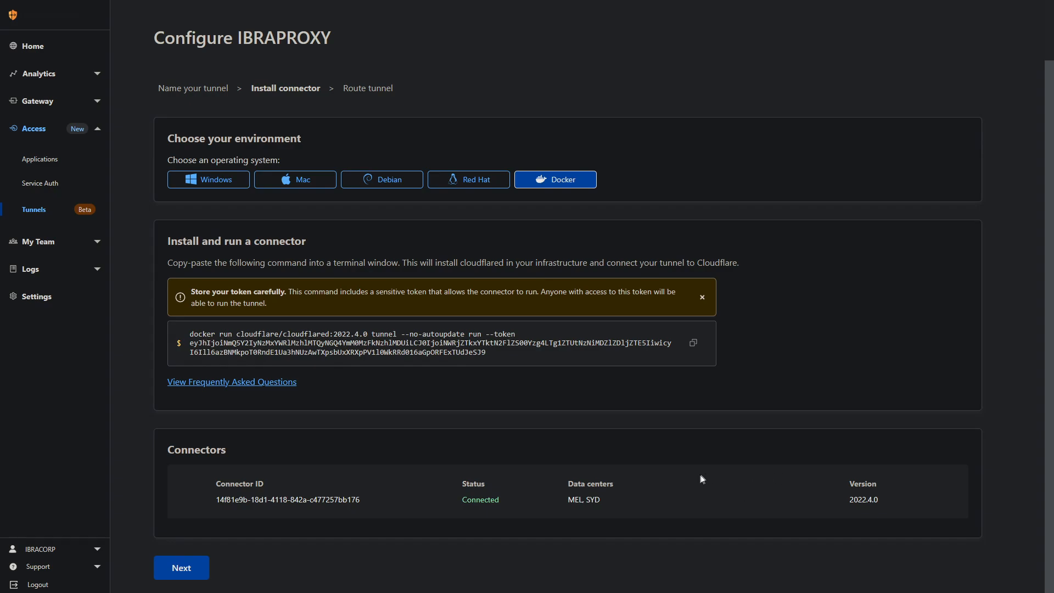
mouse_move(678, 495)
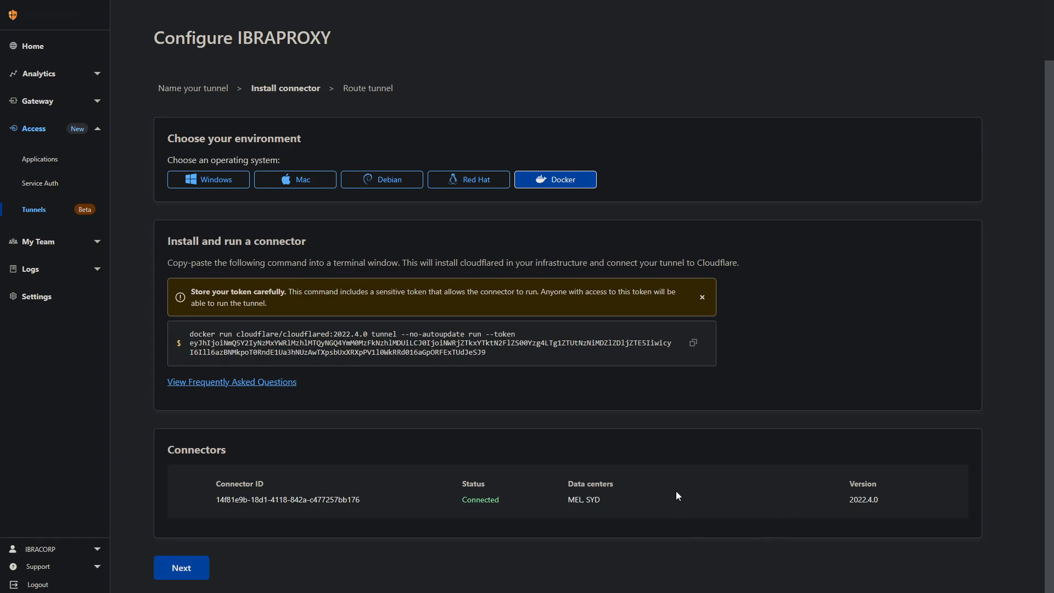
mouse_move(845, 520)
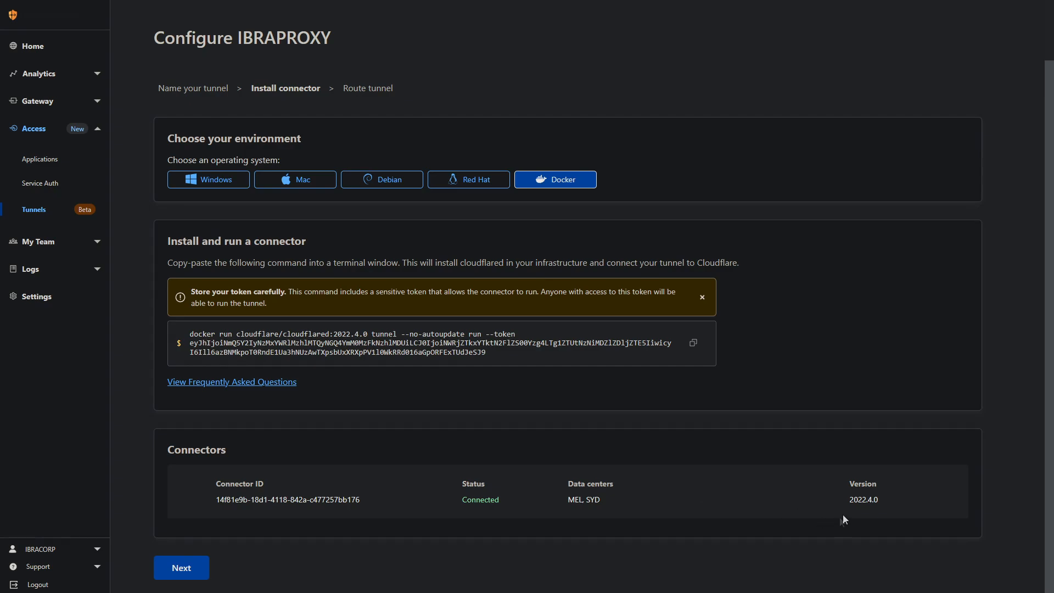
mouse_move(250, 339)
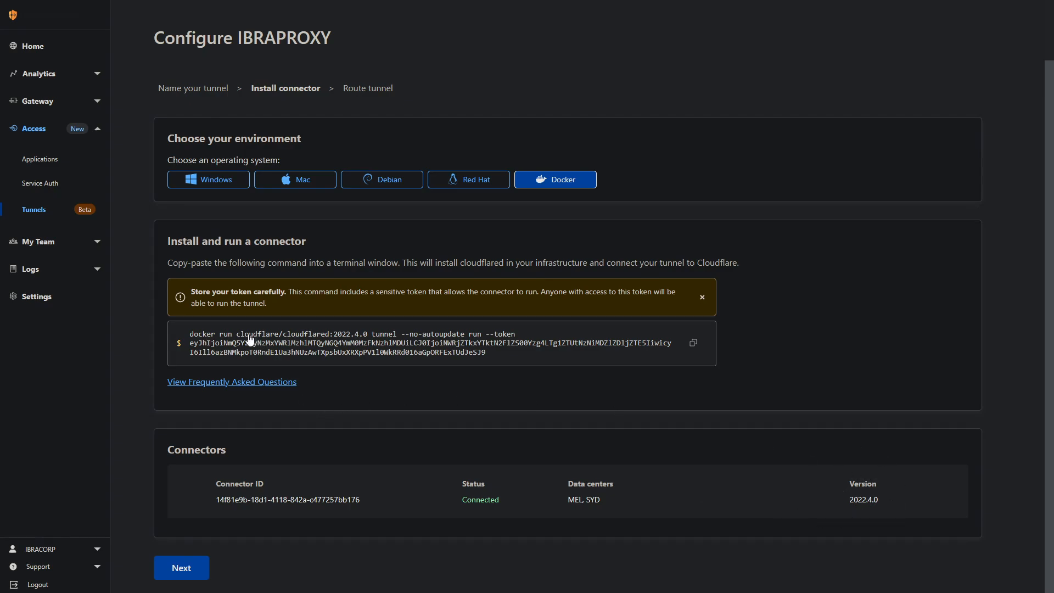
Step: Proceed to the routing step with public hostname ibraproxy on ibracorp.io
left_click(181, 567)
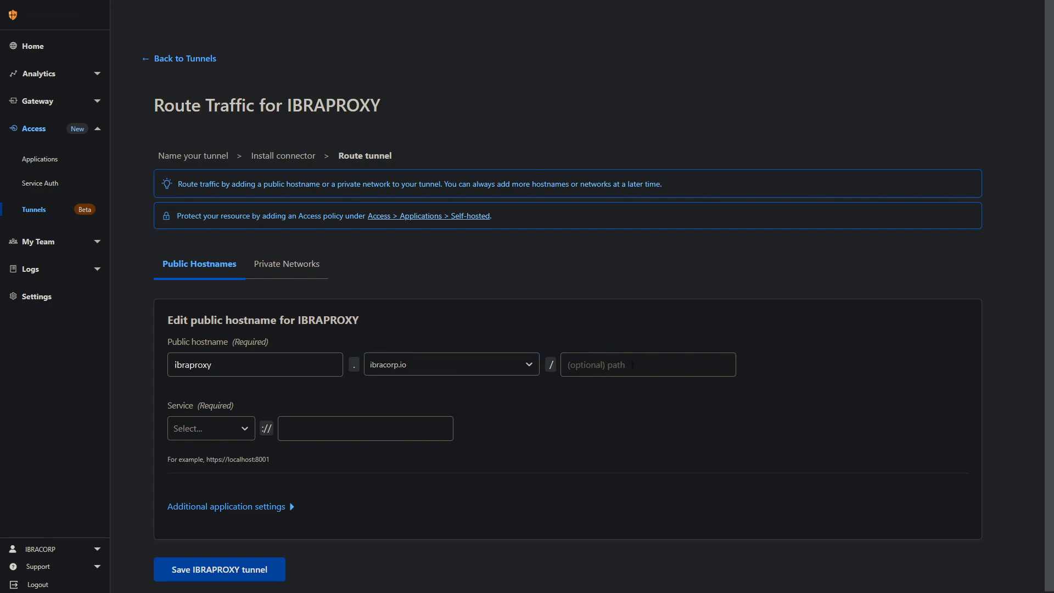
Step: Set the service type to HTTPS with URL 443
left_click(211, 427)
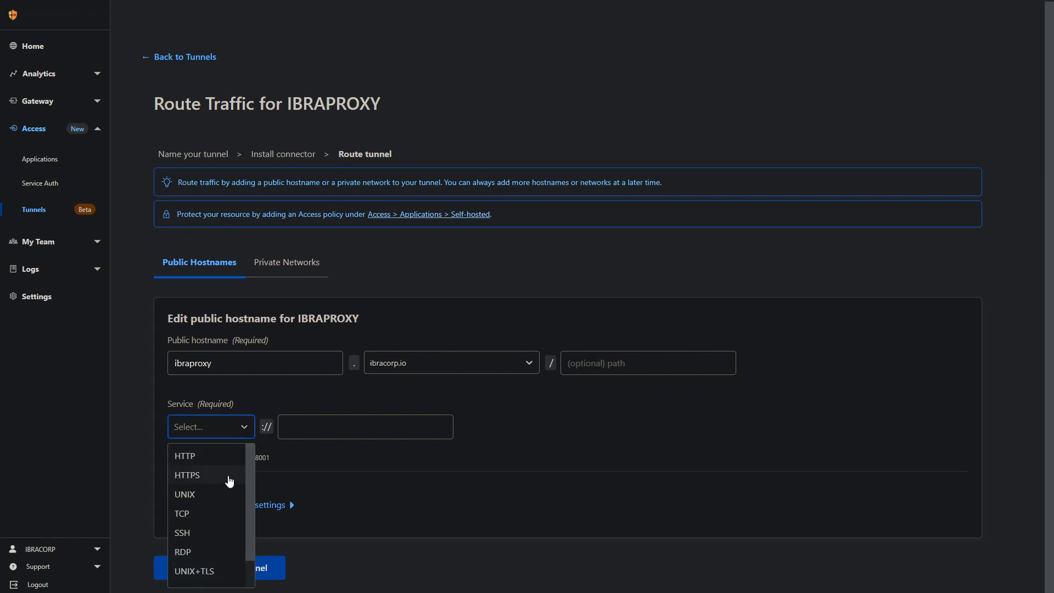
left_click(187, 474)
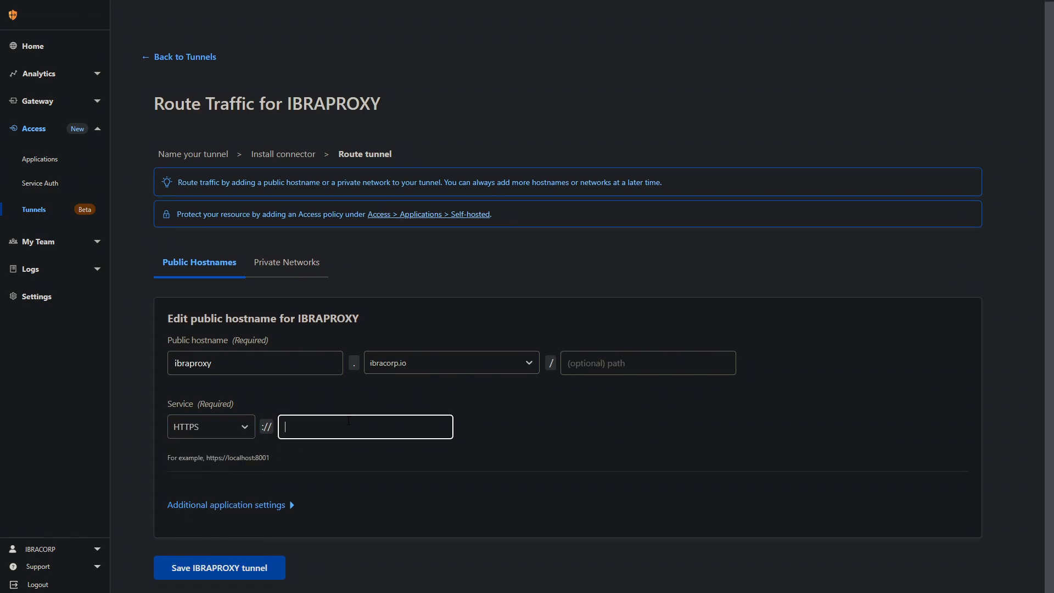
type("443")
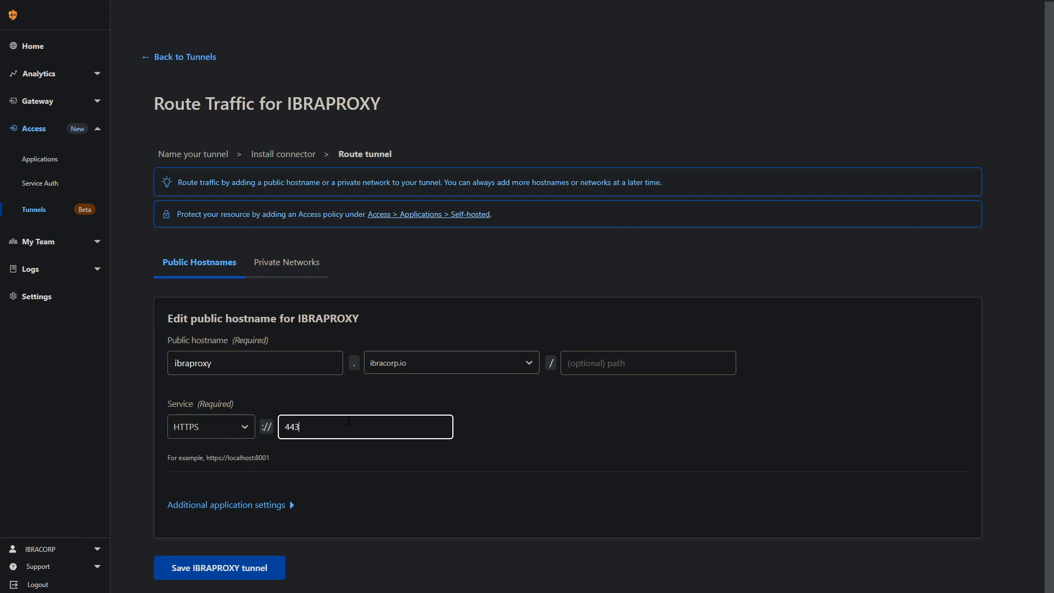
mouse_move(244, 290)
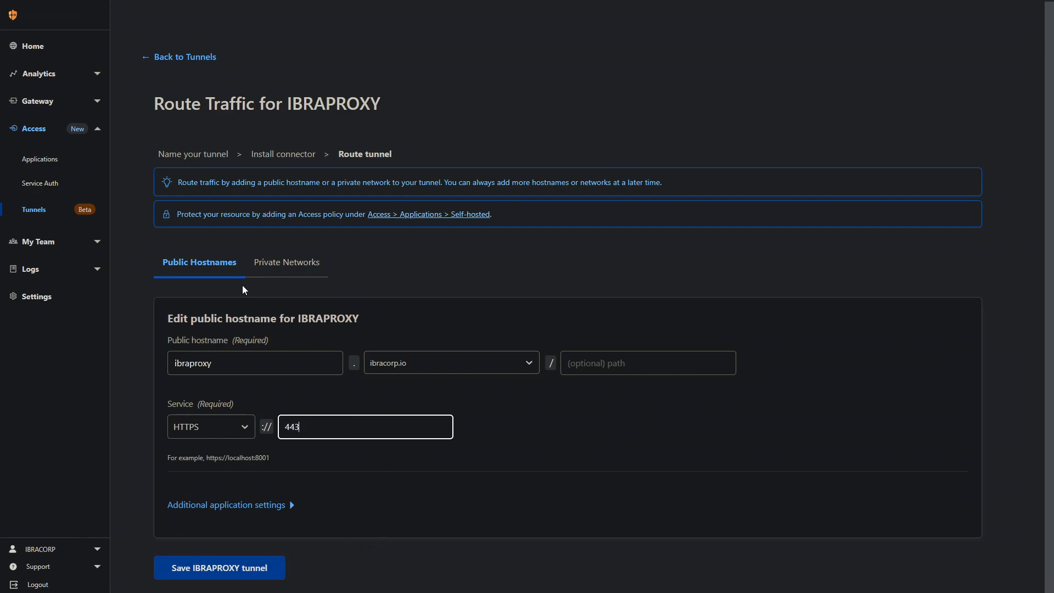
Step: Check the Private Networks routing option, return to Public Hostnames and save the IBRAPROXY tunnel
left_click(285, 264)
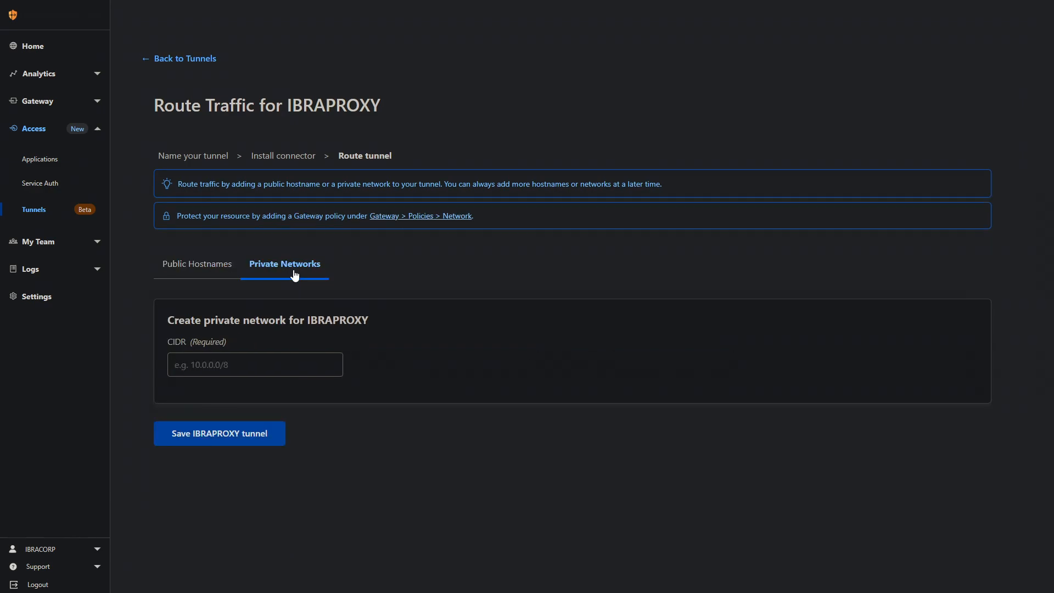
left_click(255, 365)
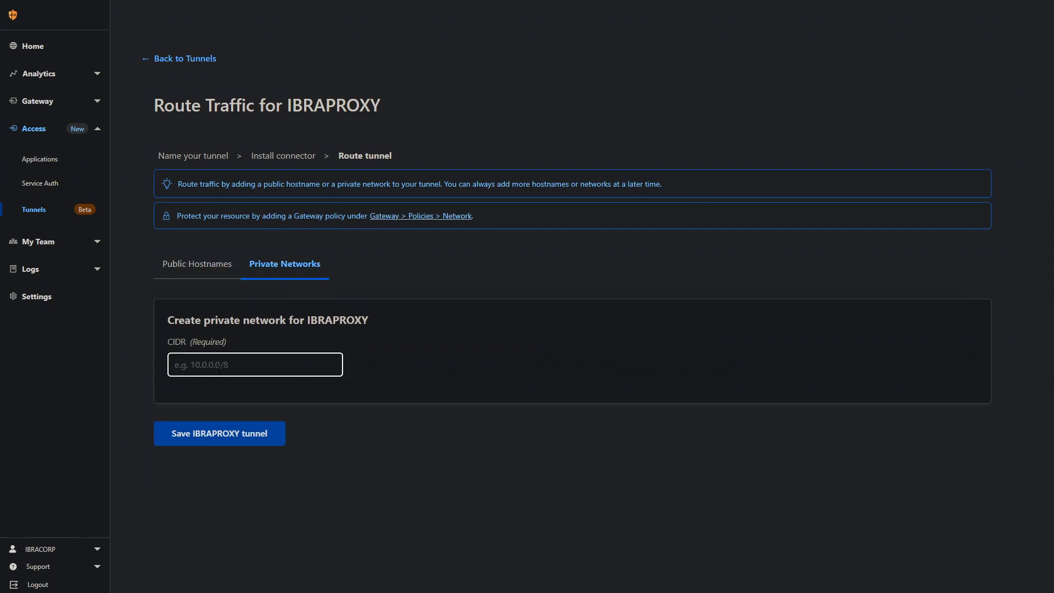
left_click(197, 264)
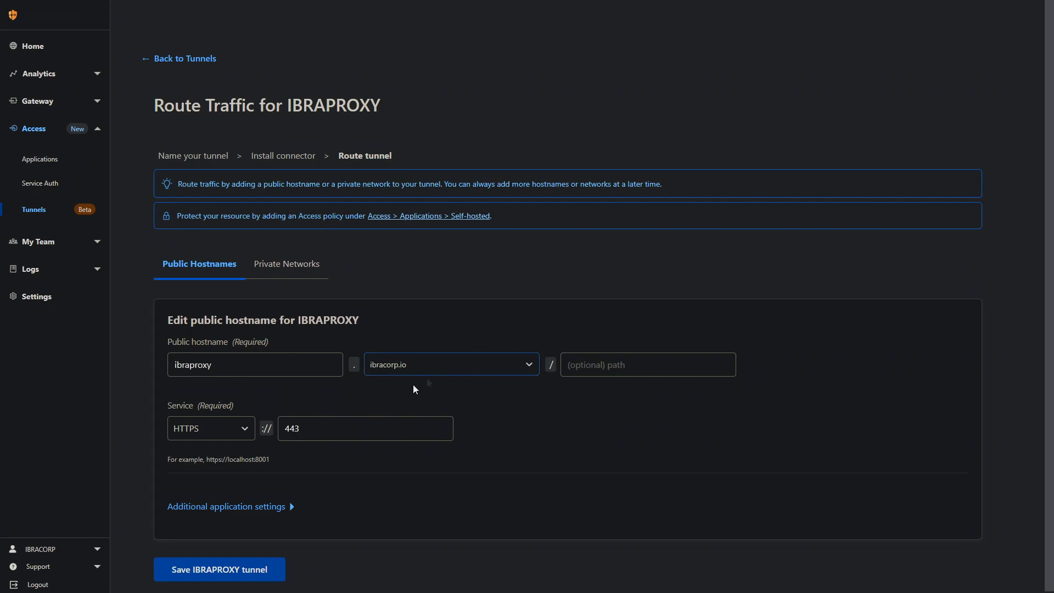
mouse_move(229, 429)
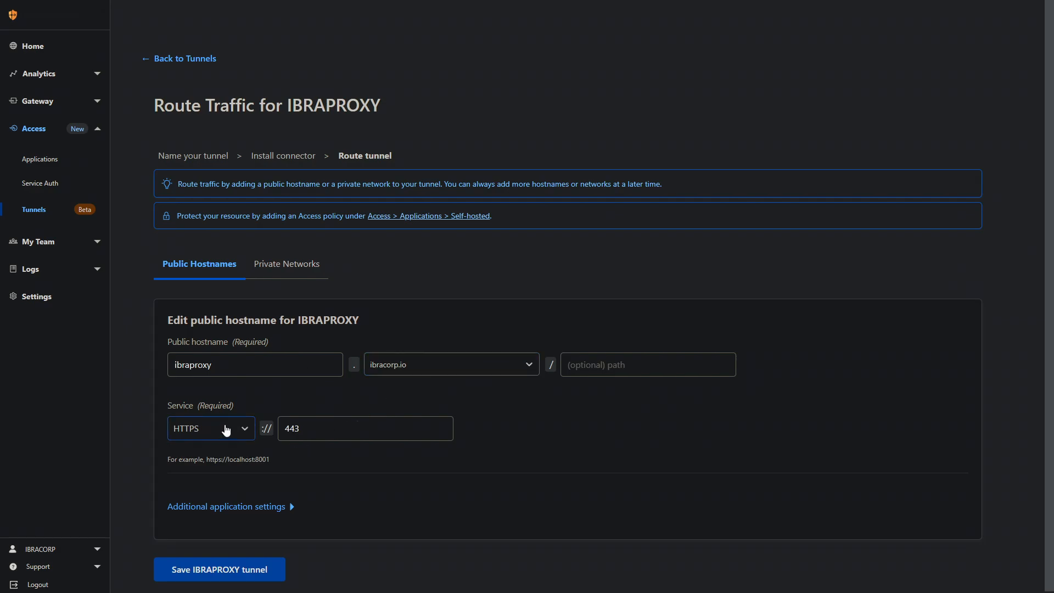
mouse_move(224, 432)
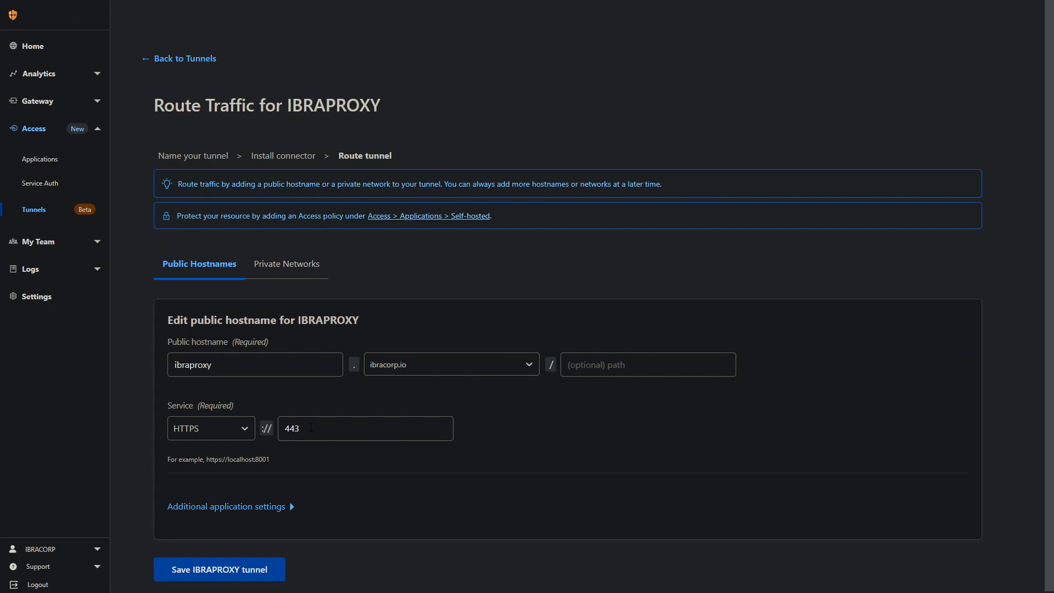
mouse_move(364, 417)
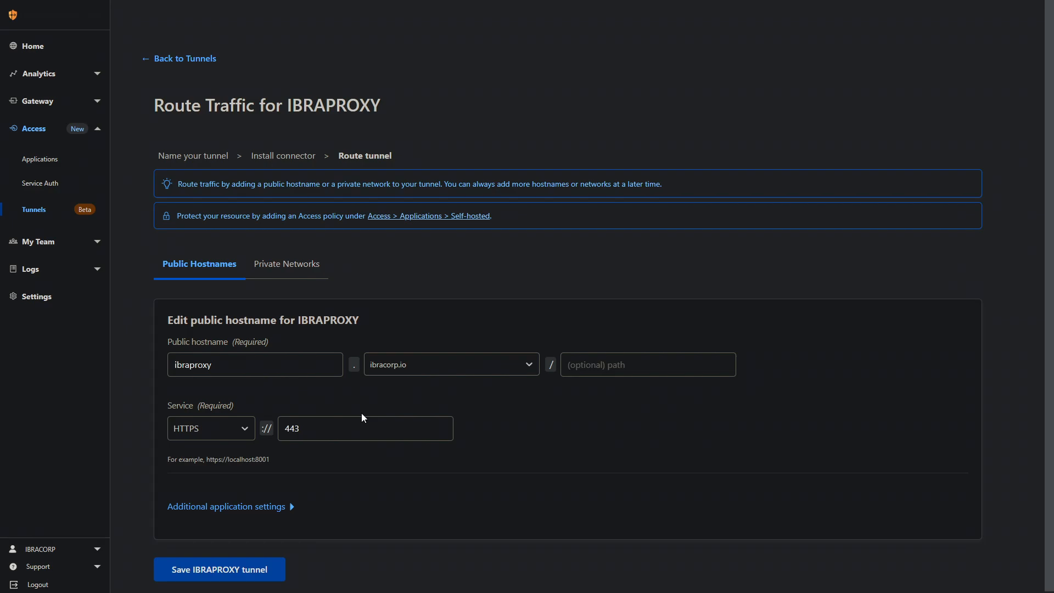
left_click(218, 569)
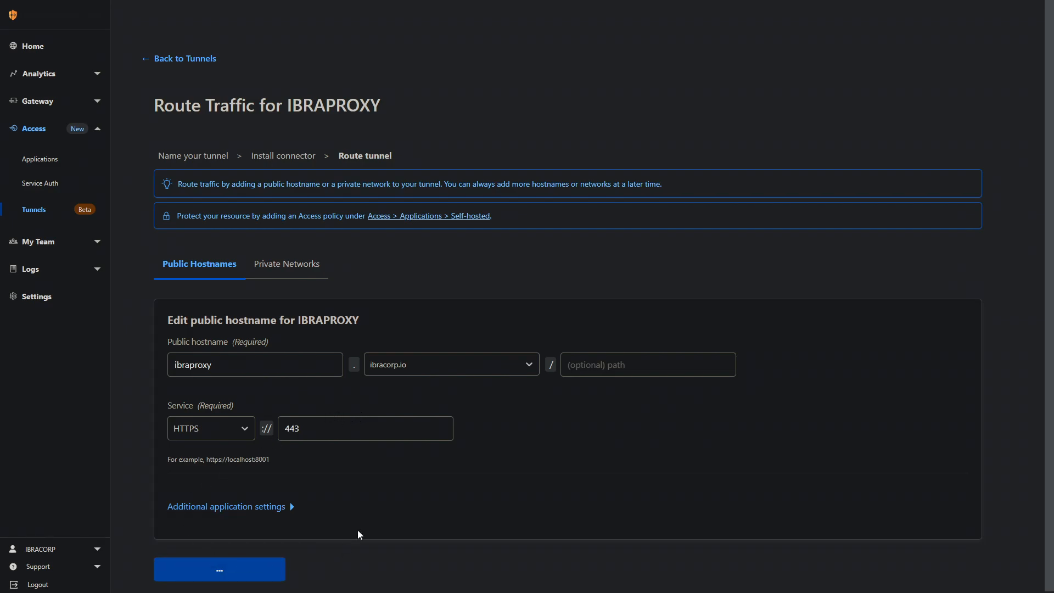
Step: Confirm IBRAPROXY shows ACTIVE in the Tunnels list with route ibraproxy.ibracorp.io
left_click(218, 569)
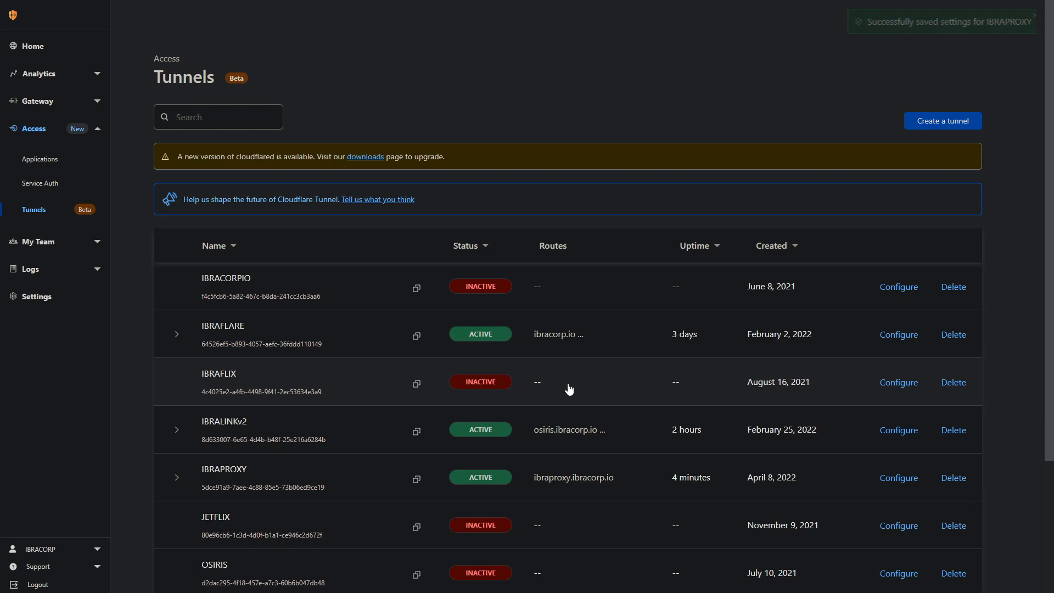
mouse_move(231, 478)
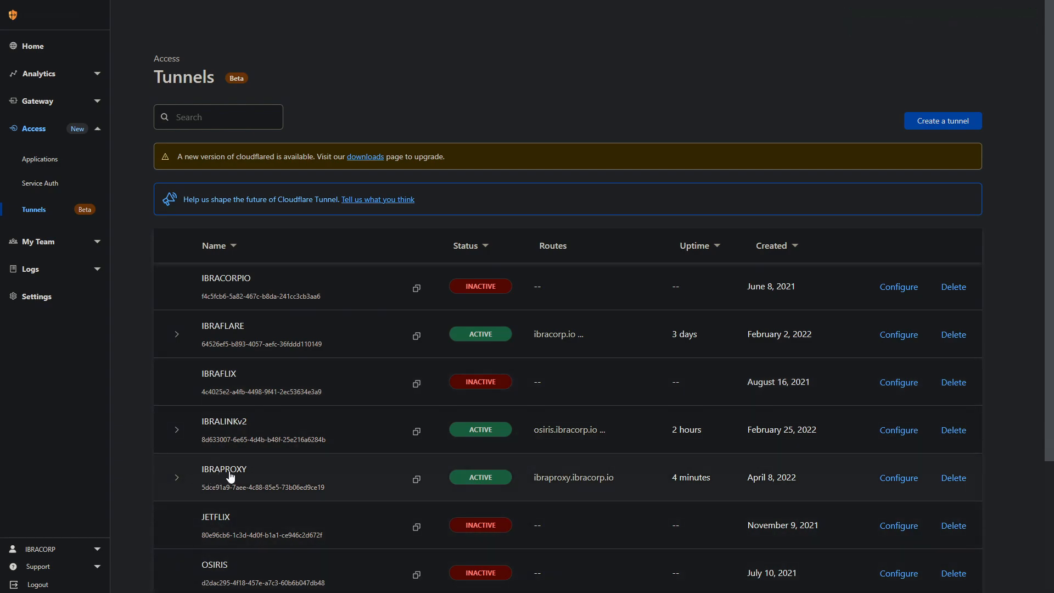
mouse_move(176, 542)
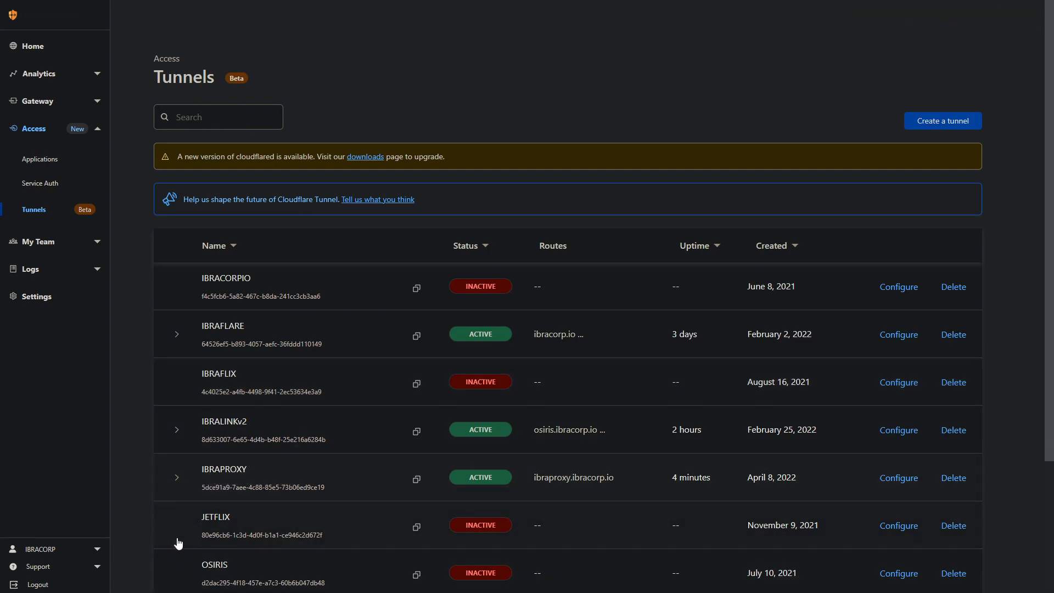
mouse_move(559, 487)
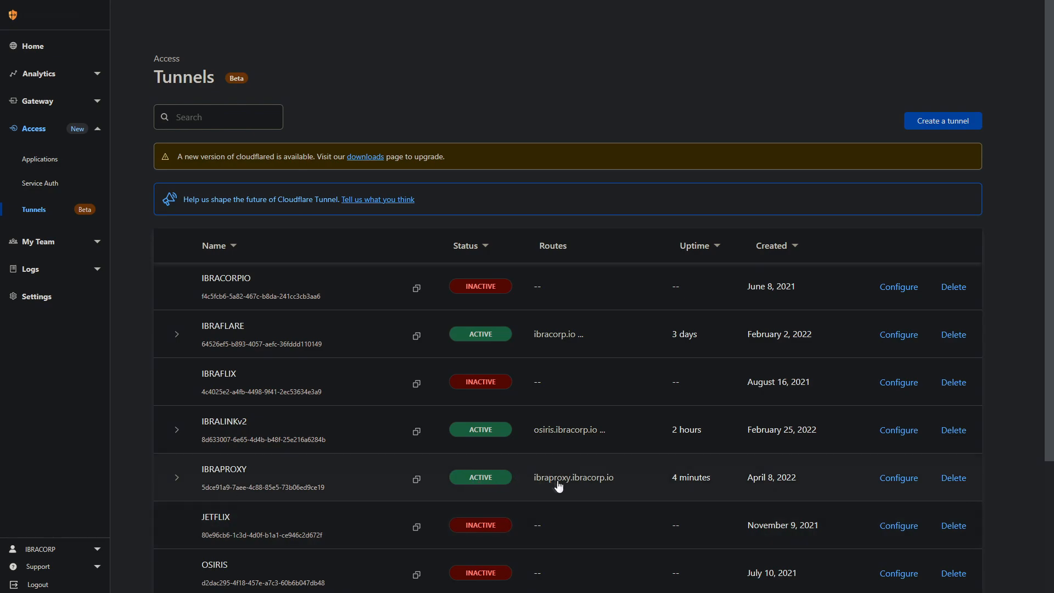
mouse_move(630, 492)
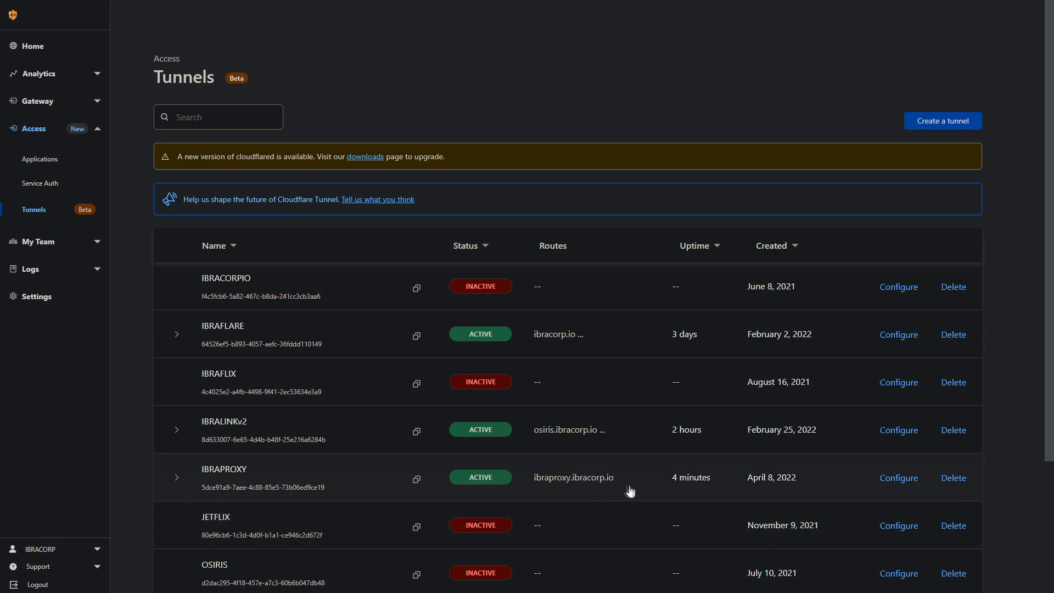
mouse_move(669, 491)
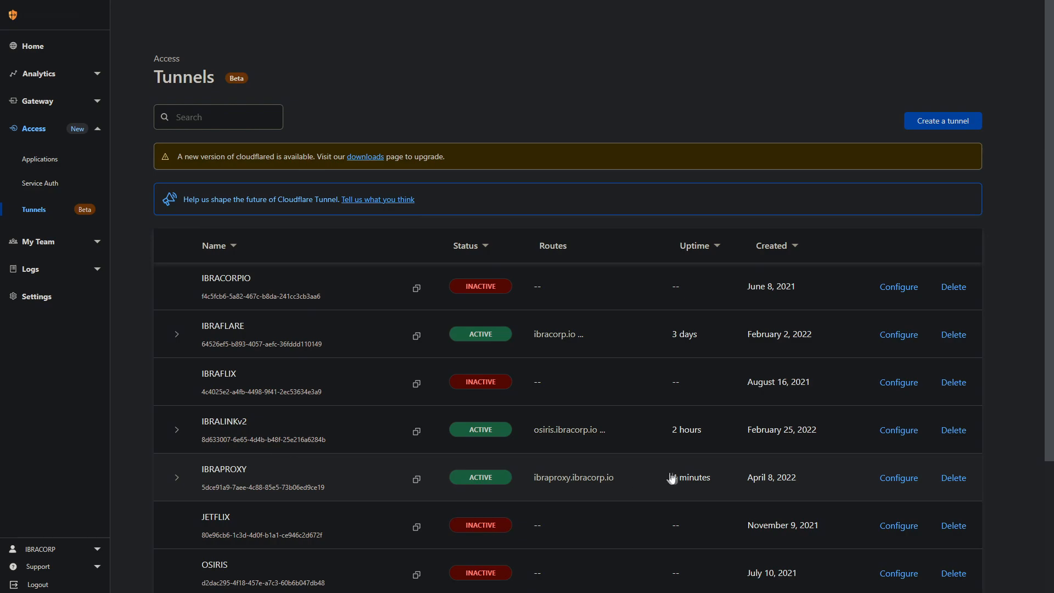
mouse_move(983, 480)
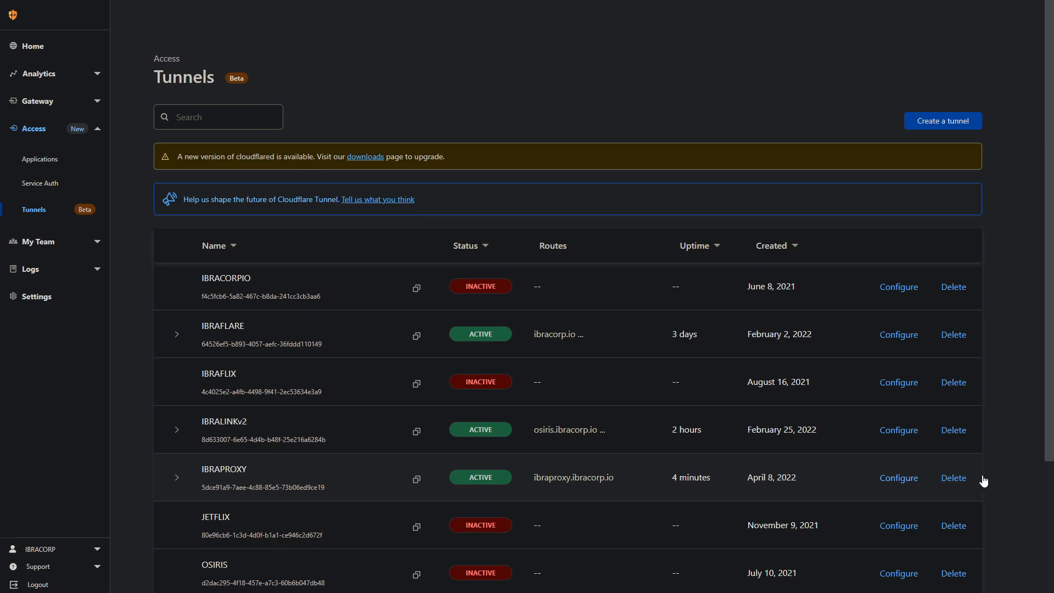